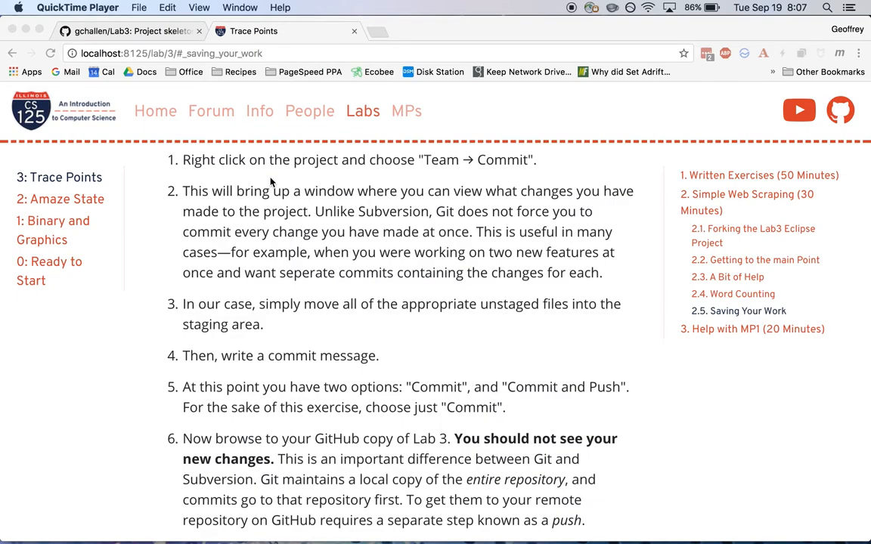
{"action": "mouse_move", "coordinate": [315, 260]}
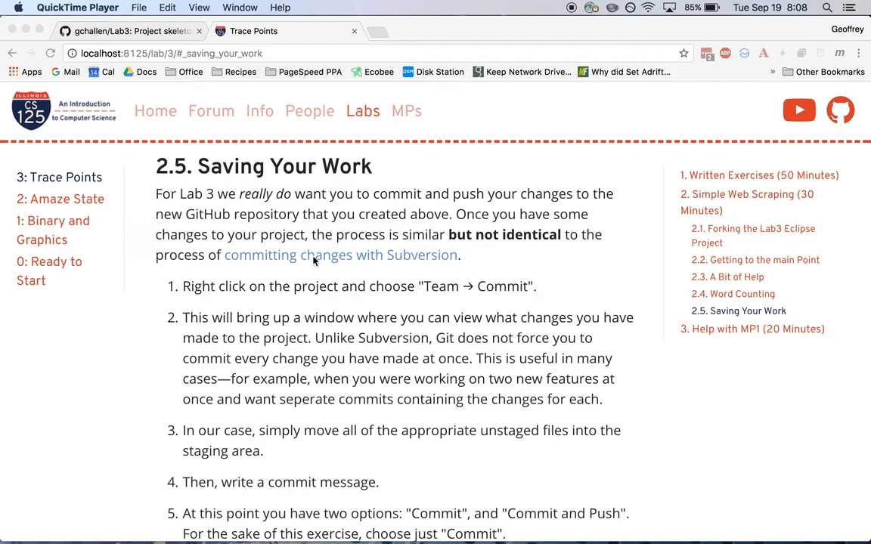
{"action": "mouse_move", "coordinate": [547, 273]}
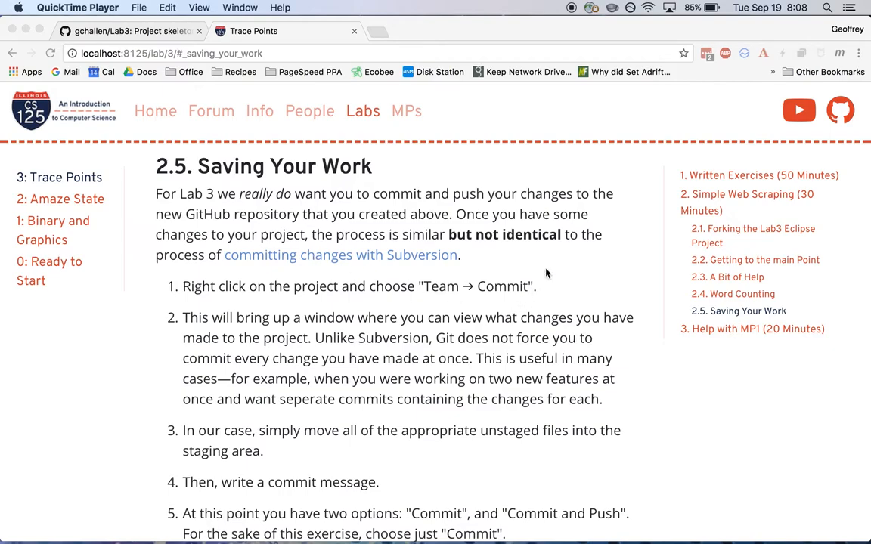
Step: Switch to Eclipse and bring up the context menu for the Lab3 project
{"action": "key", "text": "Cmd+Tab"}
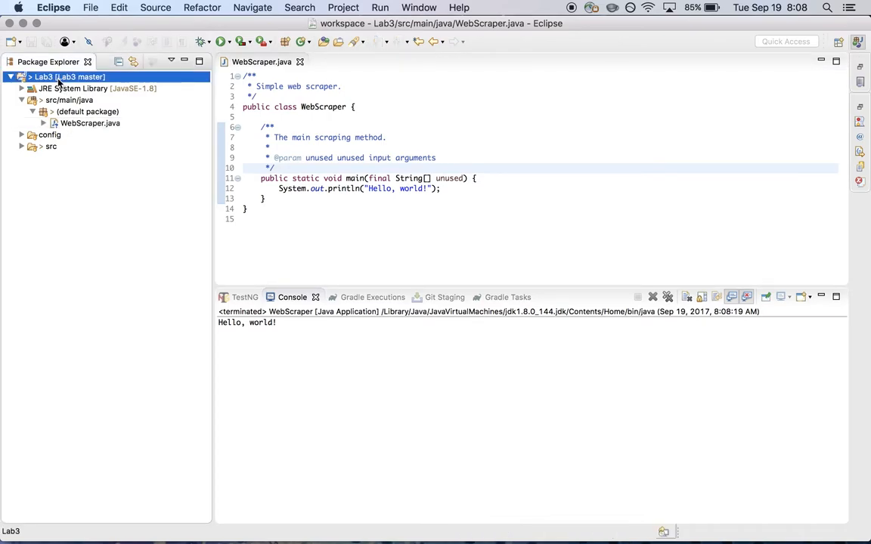
{"action": "right_click", "coordinate": [45, 75]}
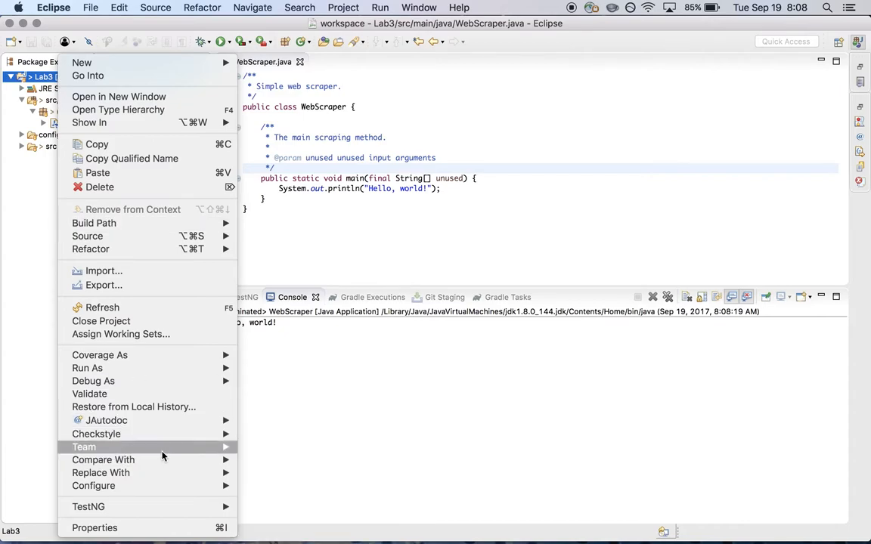
{"action": "mouse_move", "coordinate": [85, 448]}
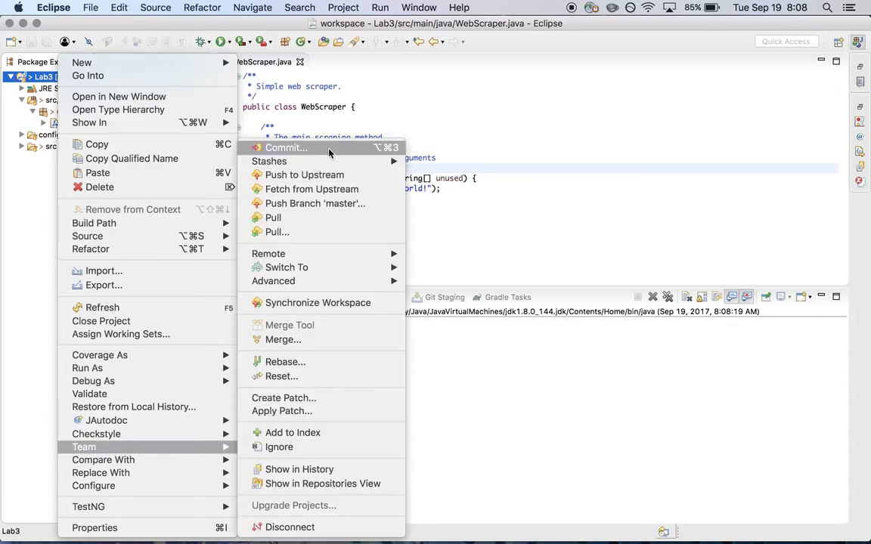
Step: Start Team > Commit and select WebScraper.java in the Unstaged Changes list
{"action": "left_click", "coordinate": [286, 148]}
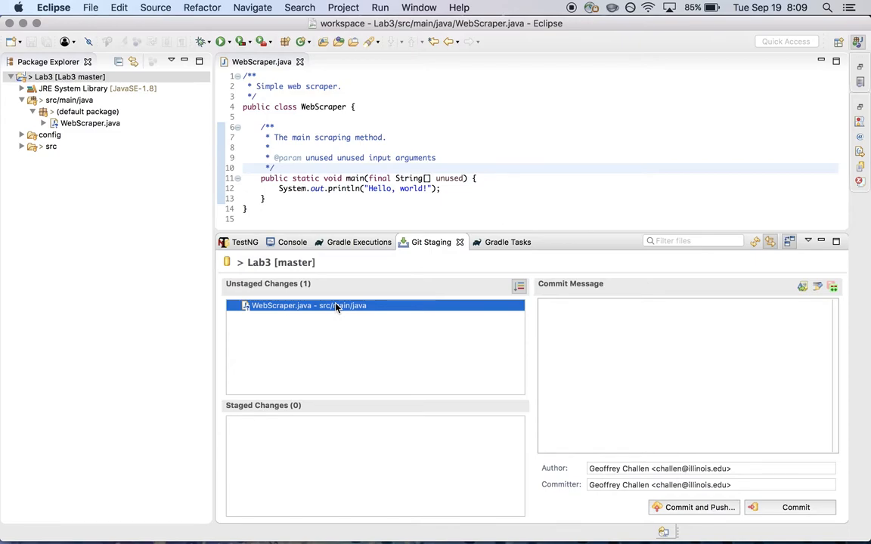
{"action": "mouse_move", "coordinate": [405, 357]}
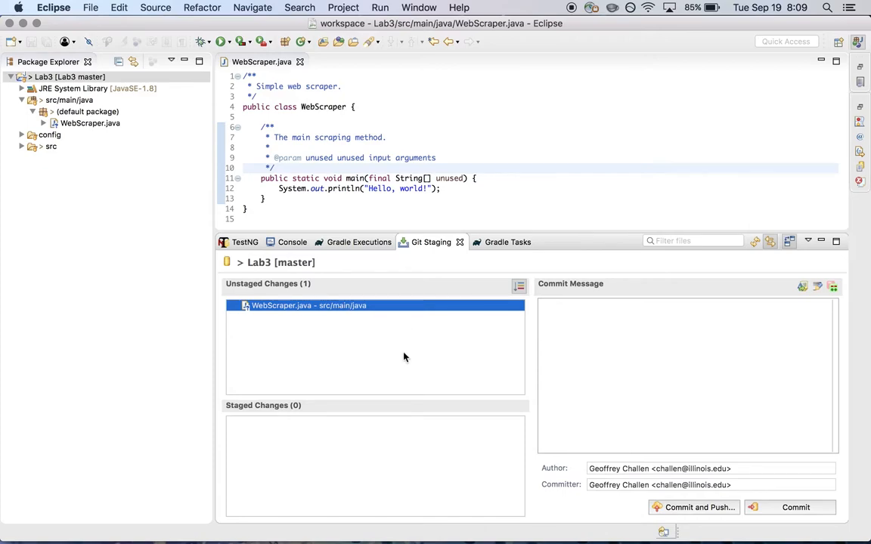
{"action": "mouse_move", "coordinate": [302, 308]}
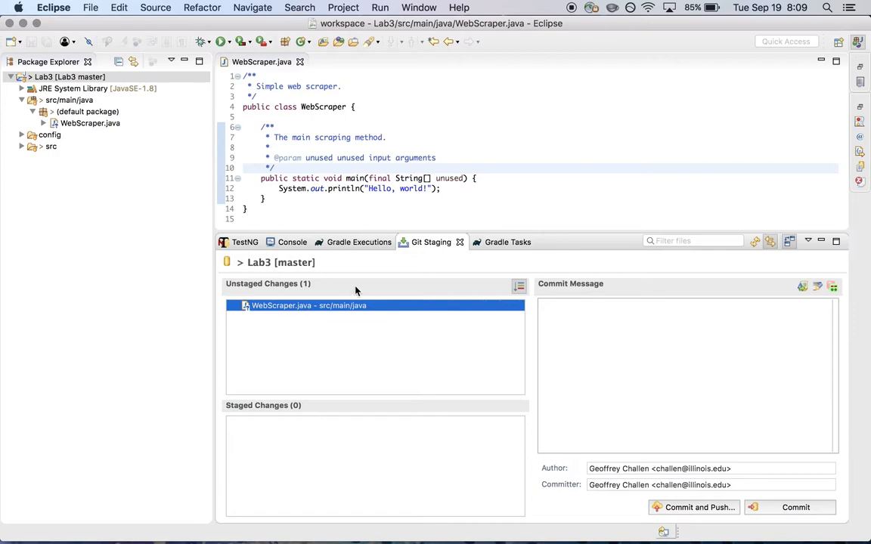
{"action": "mouse_move", "coordinate": [411, 299]}
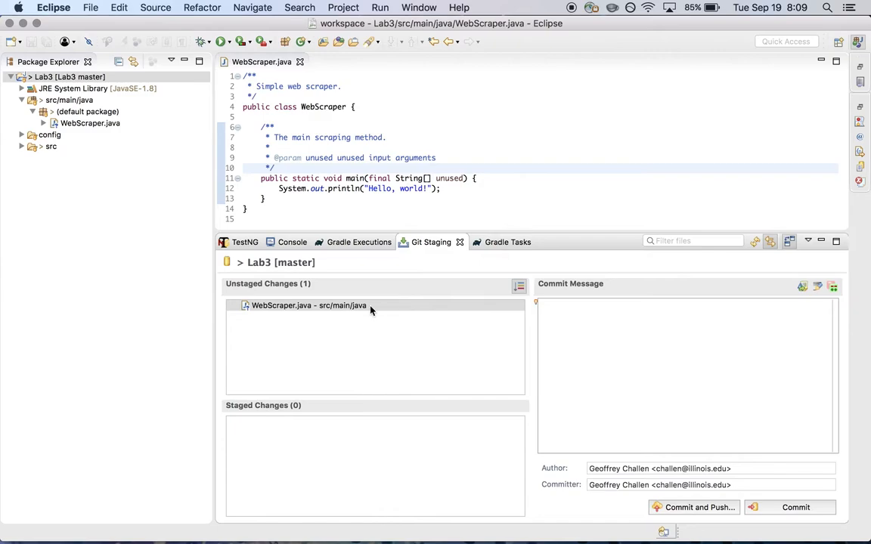
{"action": "left_click", "coordinate": [305, 306]}
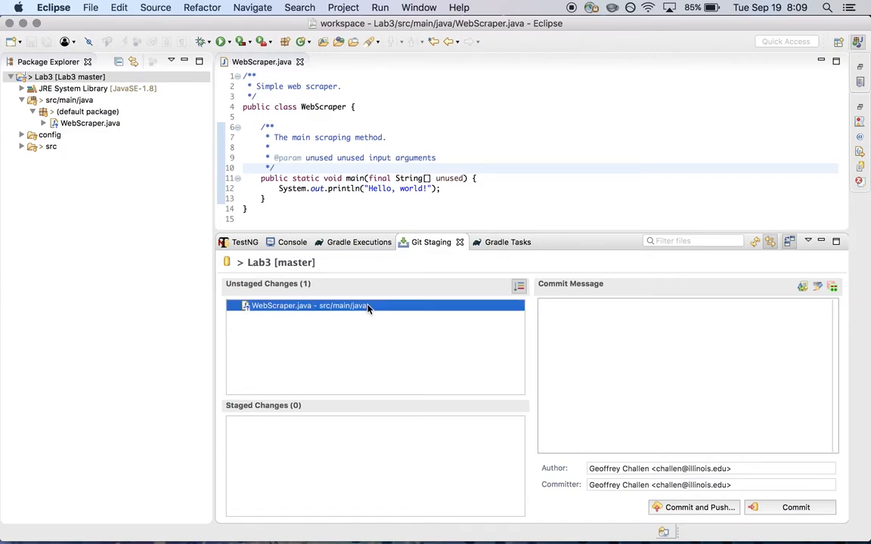
{"action": "mouse_move", "coordinate": [319, 463]}
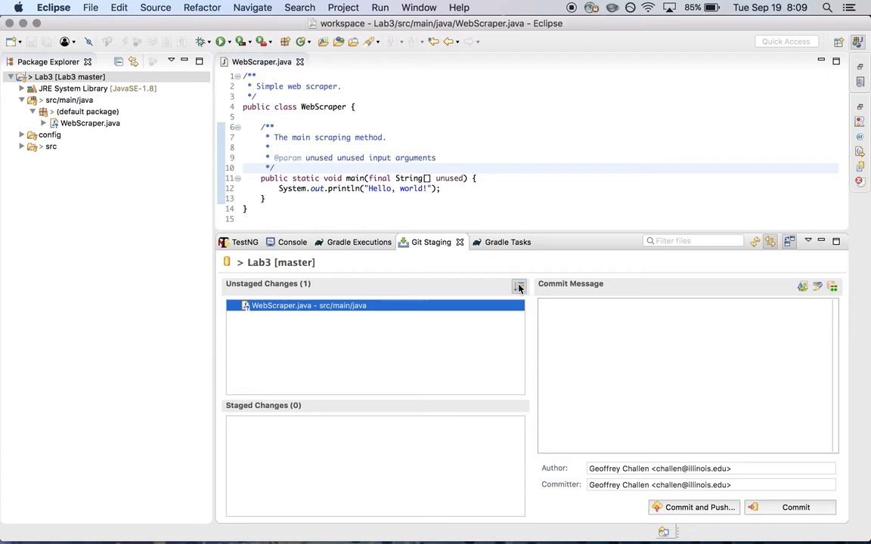
{"action": "mouse_move", "coordinate": [519, 287]}
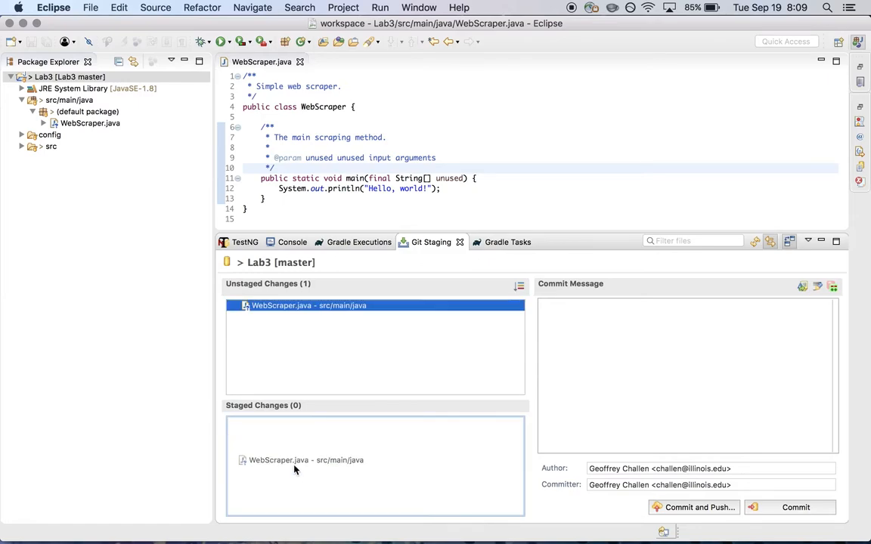
Step: Stage WebScraper.java and enter the commit message "Getting started with Lab 3."
{"action": "double_click", "coordinate": [306, 306]}
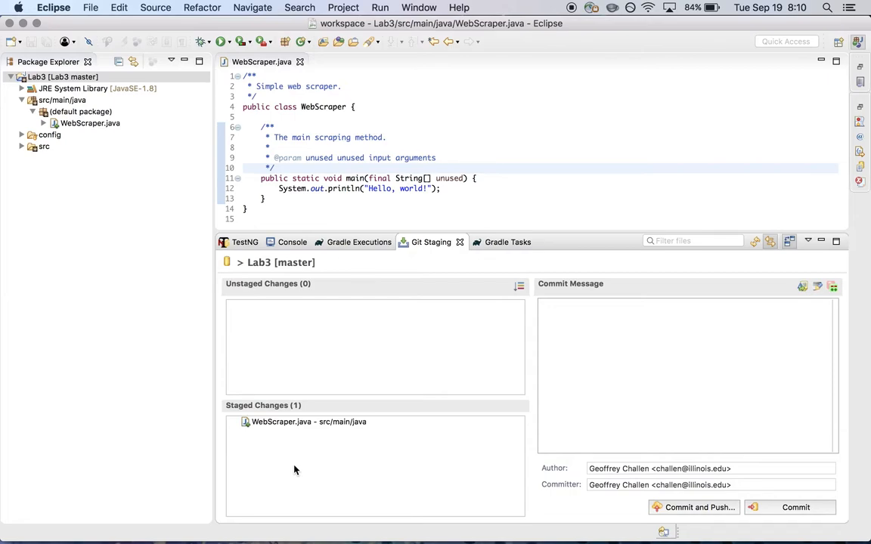
{"action": "left_click", "coordinate": [601, 341]}
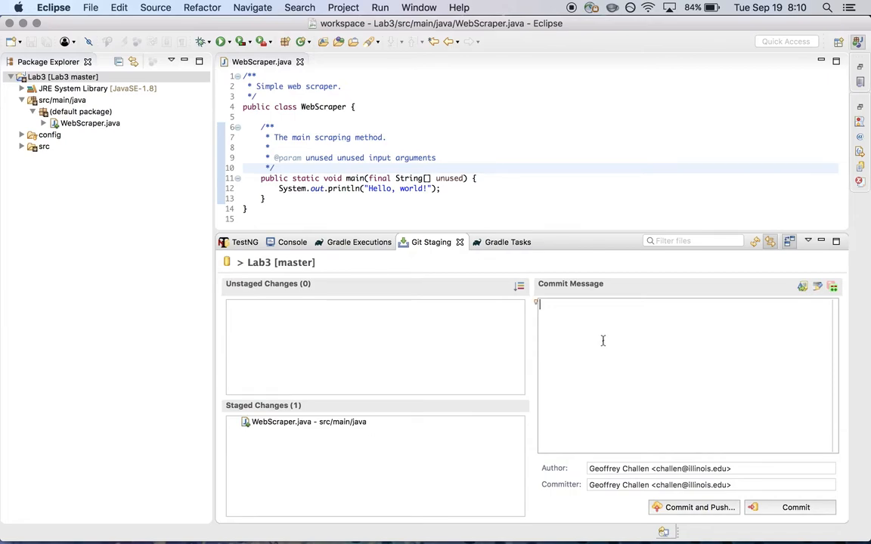
{"action": "type", "text": "Getting started with Lab"}
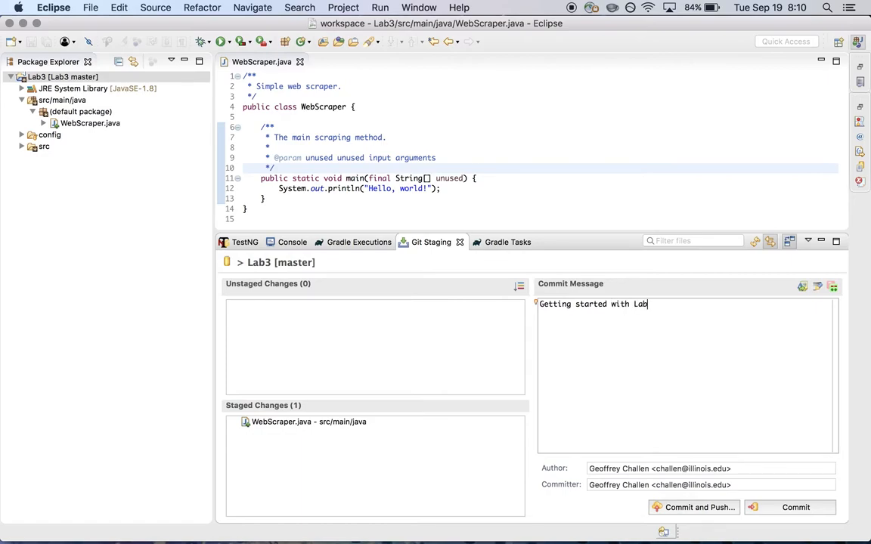
{"action": "type", "text": "\" \""}
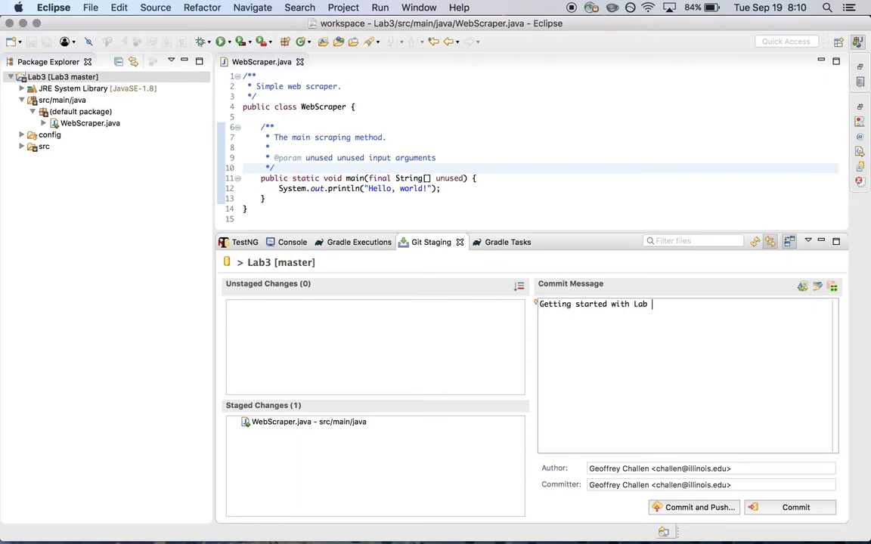
{"action": "type", "text": "3."}
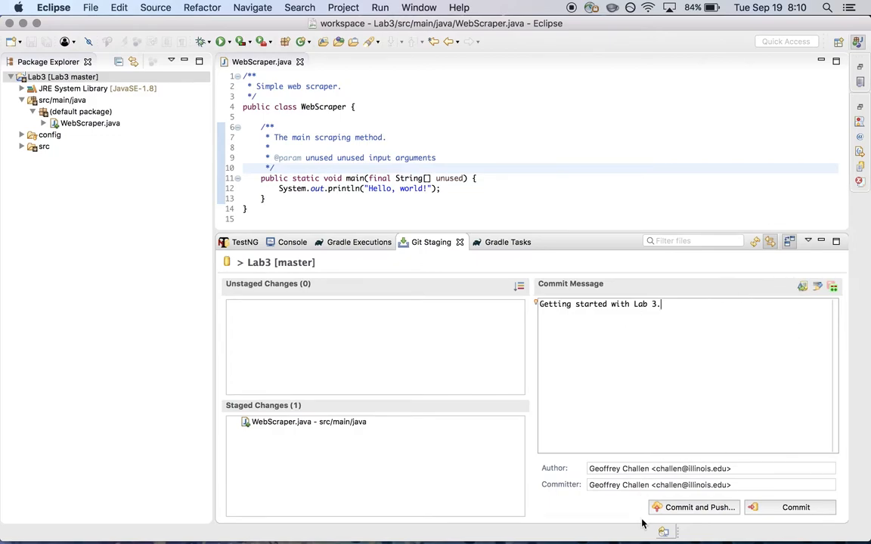
{"action": "mouse_move", "coordinate": [665, 512]}
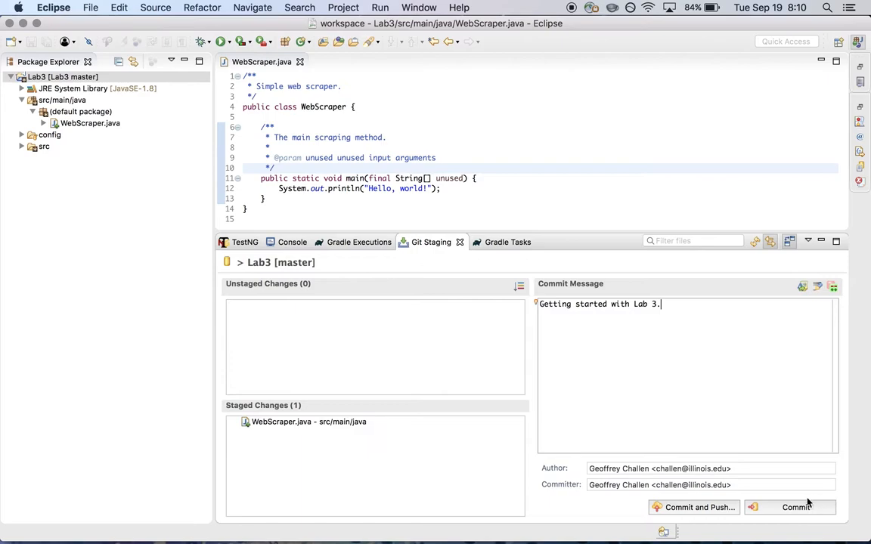
{"action": "mouse_move", "coordinate": [801, 508]}
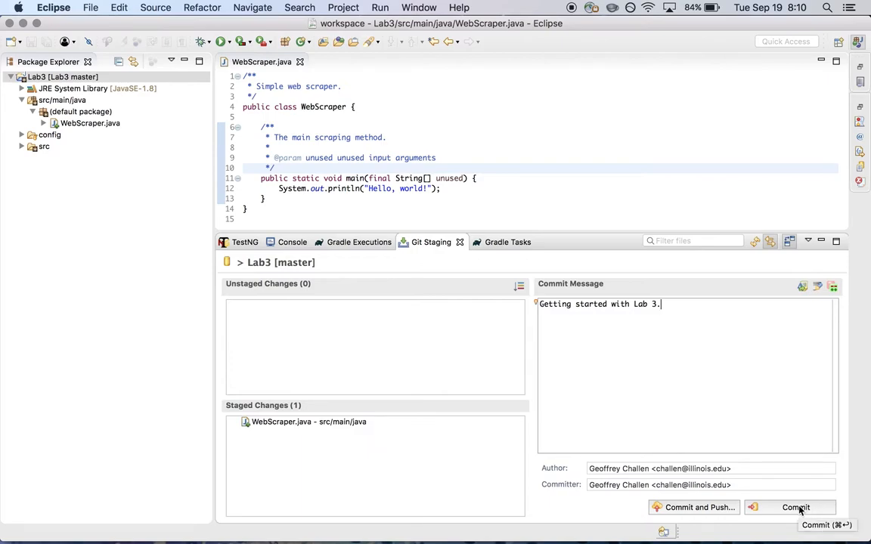
Step: Commit the staged change locally and leave the Git Staging view
{"action": "left_click", "coordinate": [792, 508]}
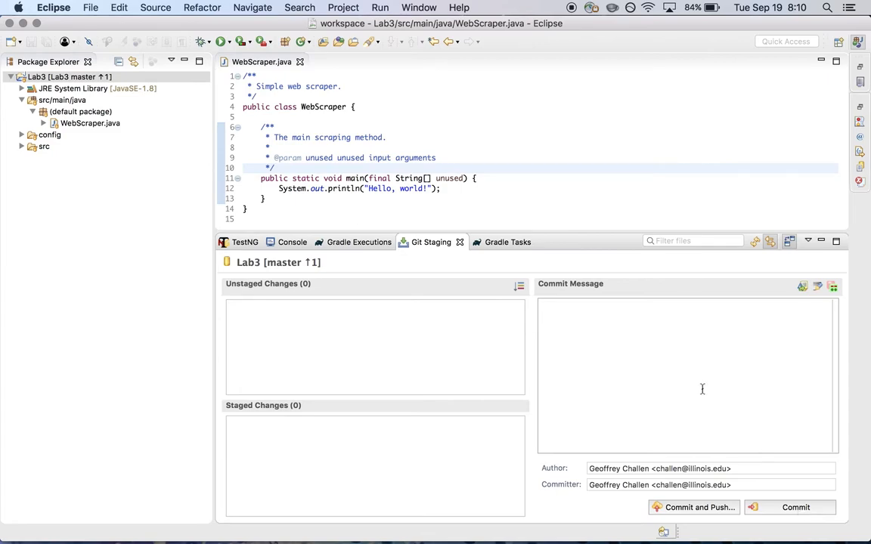
{"action": "mouse_move", "coordinate": [565, 224]}
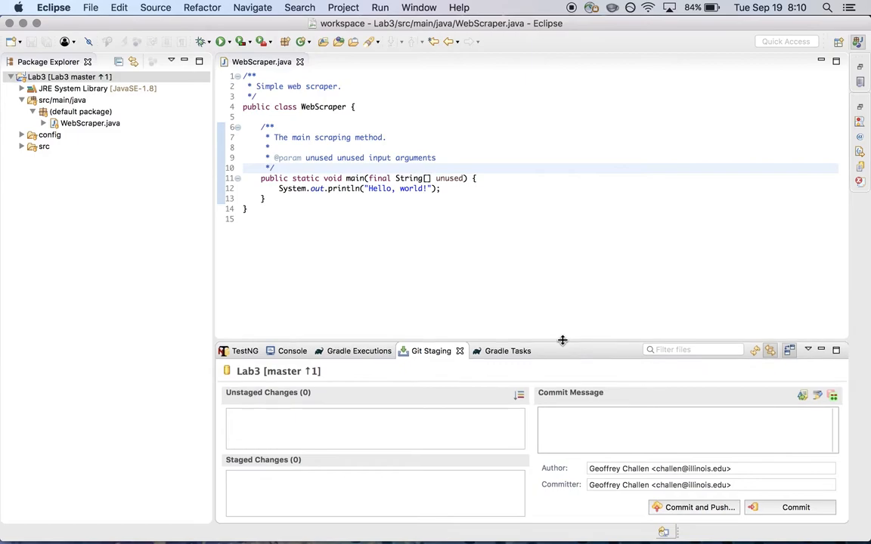
{"action": "left_click", "coordinate": [360, 351]}
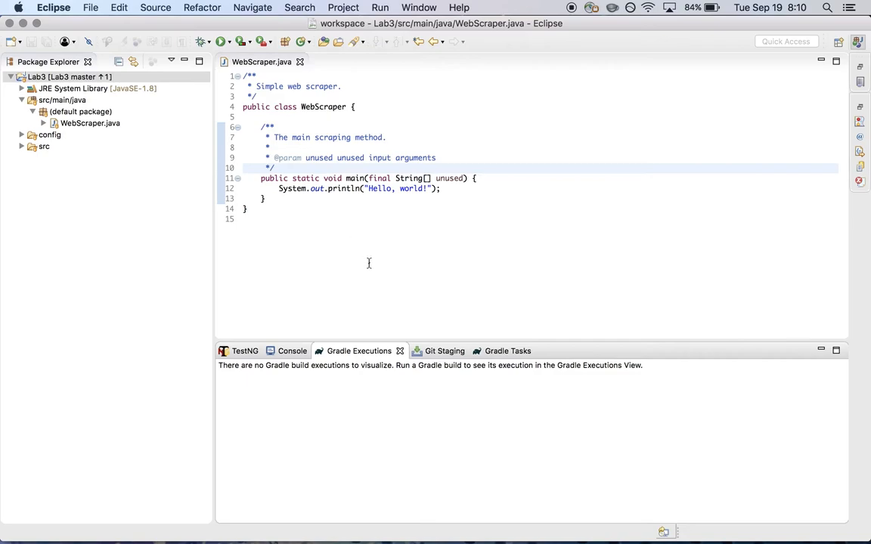
{"action": "left_click", "coordinate": [436, 351]}
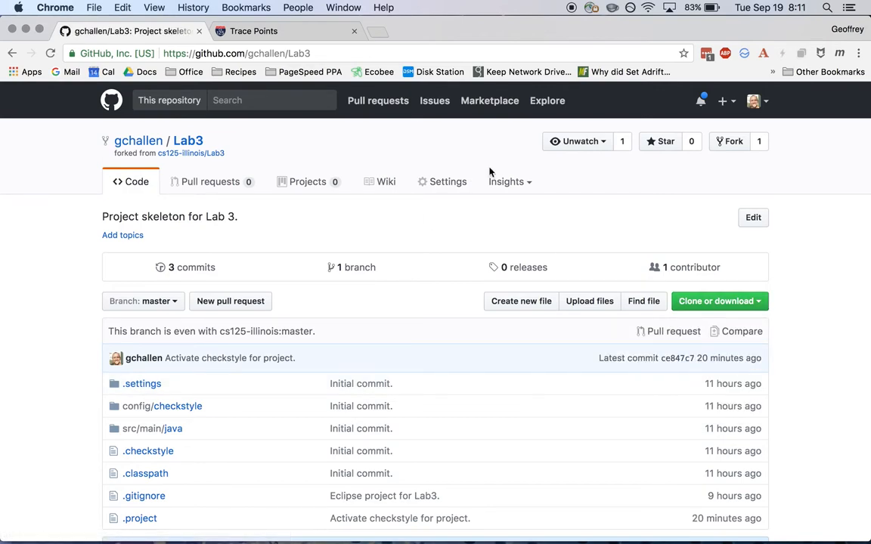
Step: Scroll the GitHub Lab3 repo page and go into the src/main/java folder
{"action": "scroll", "scroll_direction": "down", "scroll_amount": 3}
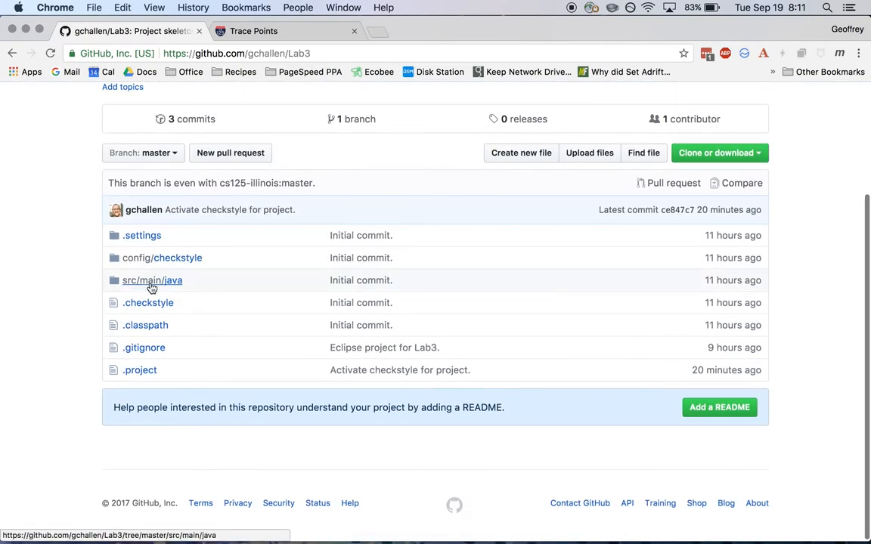
{"action": "mouse_move", "coordinate": [152, 285]}
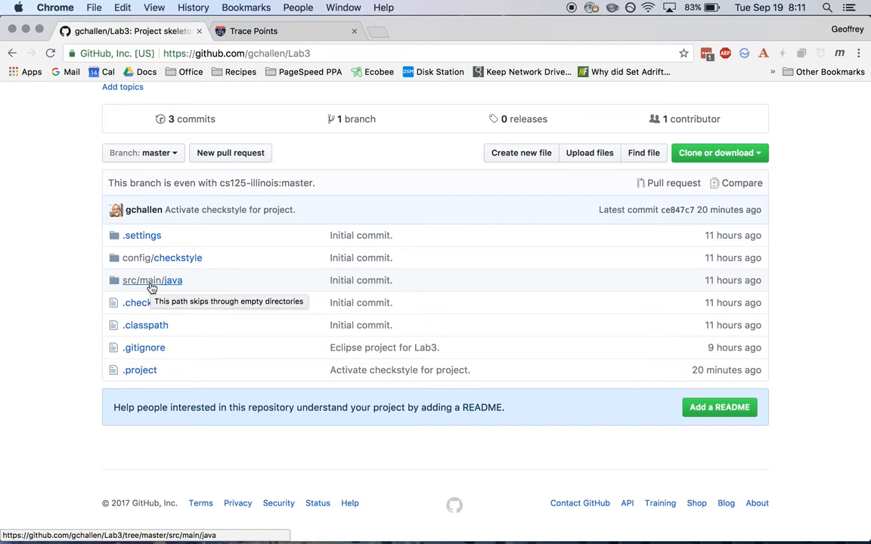
{"action": "left_click", "coordinate": [151, 280]}
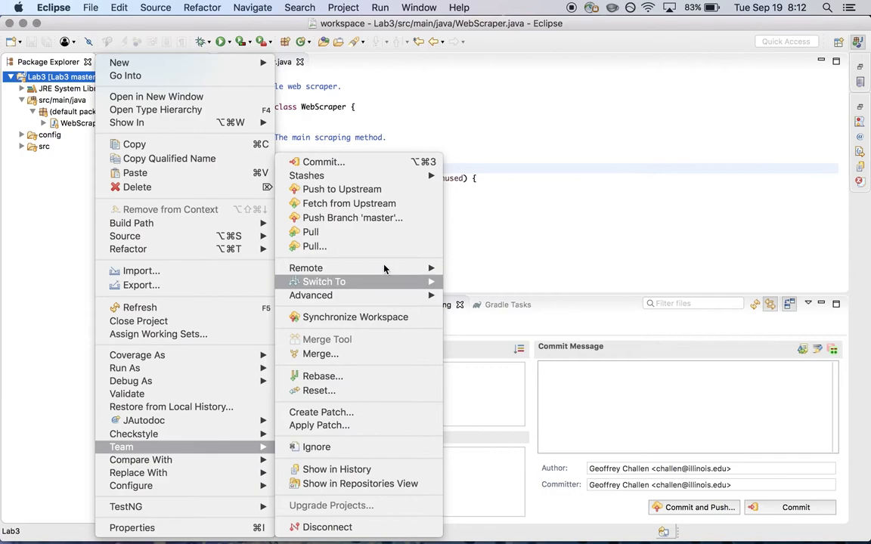
{"action": "mouse_move", "coordinate": [342, 189]}
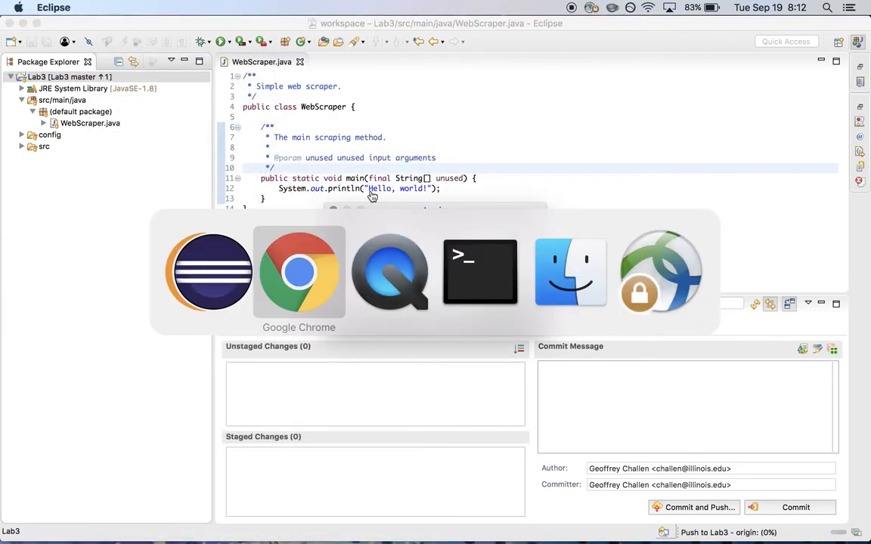
Step: Search LastPass for the github entry and confirm the master password to get the password
{"action": "left_click", "coordinate": [708, 53]}
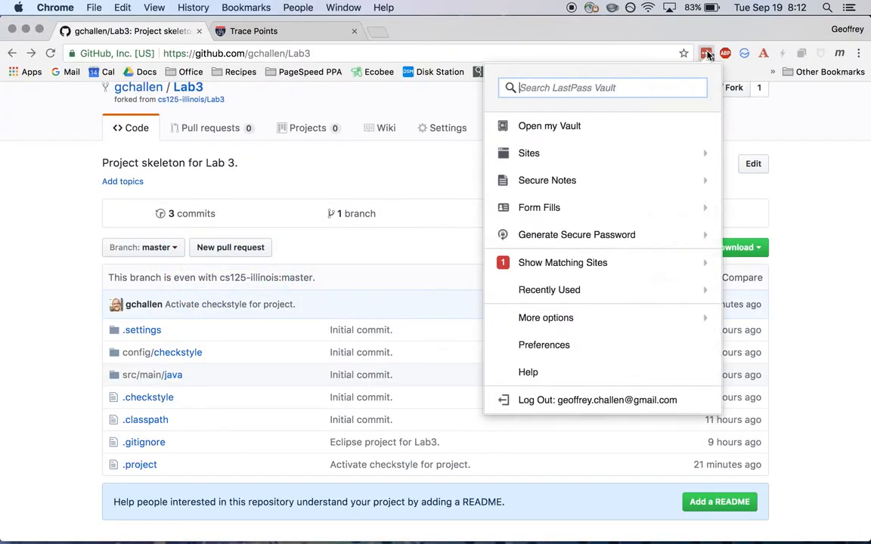
{"action": "type", "text": "github"}
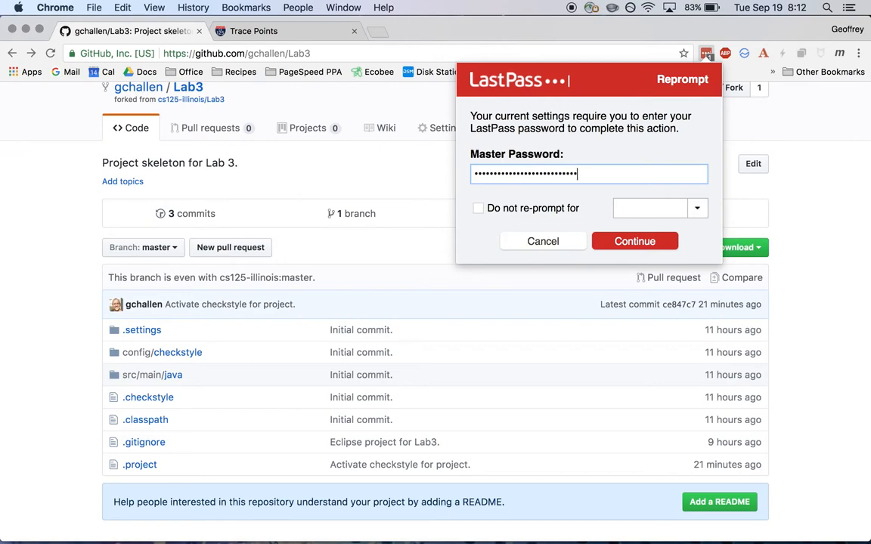
{"action": "left_click", "coordinate": [635, 242]}
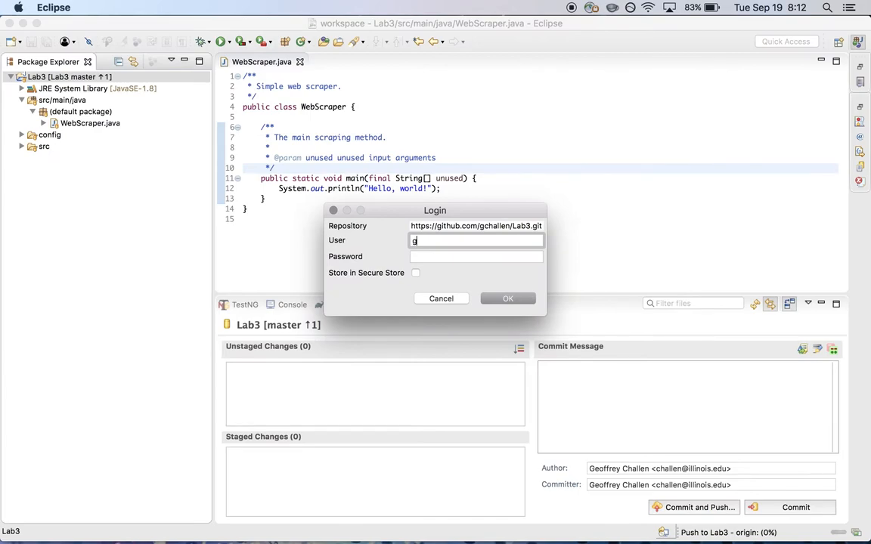
Step: Sign in as challen with the pasted password so the push proceeds, then check the browser
{"action": "type", "text": "challen"}
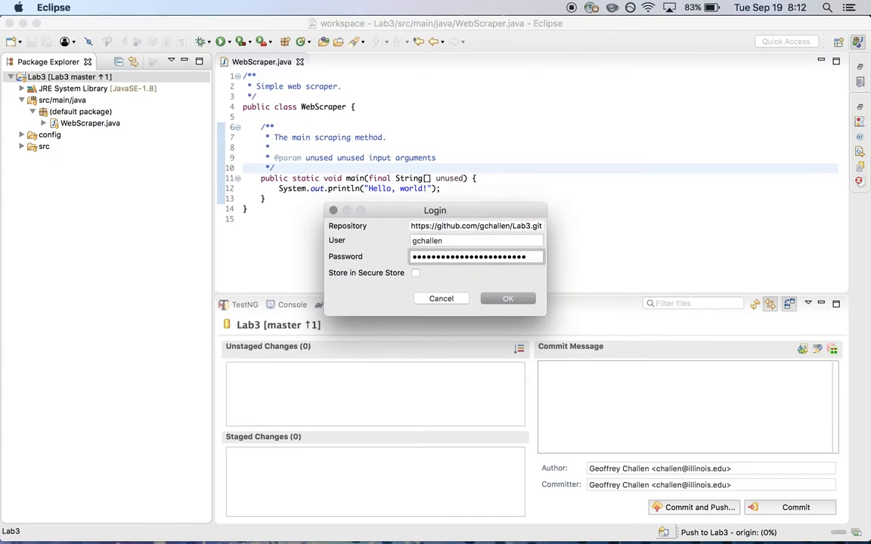
{"action": "left_click", "coordinate": [508, 298]}
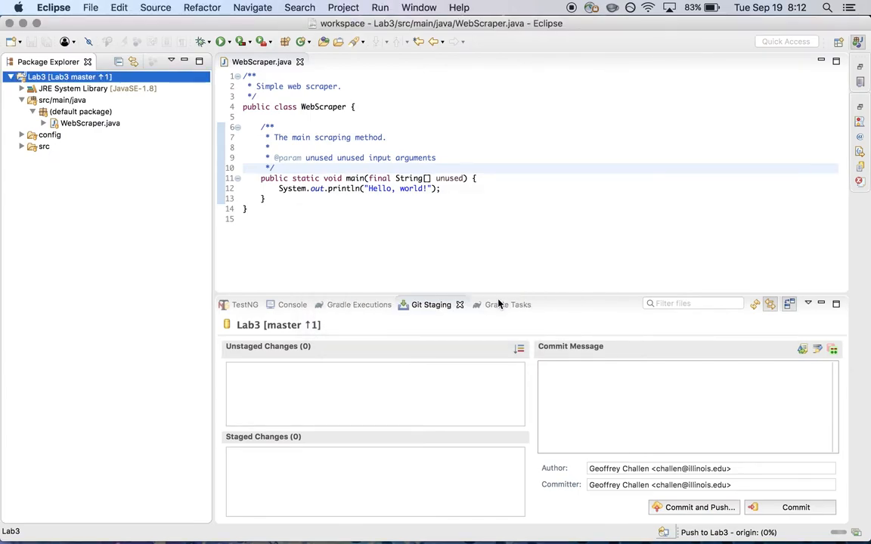
{"action": "left_click", "coordinate": [694, 508]}
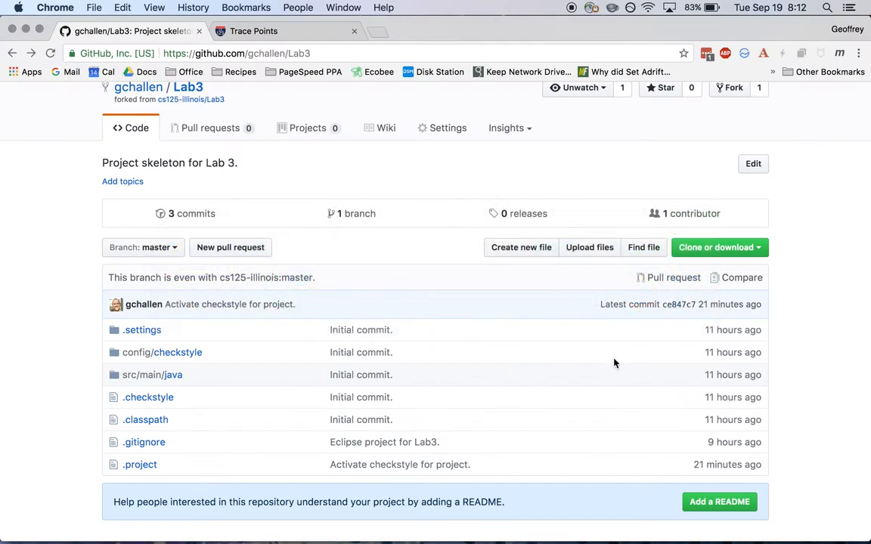
{"action": "mouse_move", "coordinate": [818, 372]}
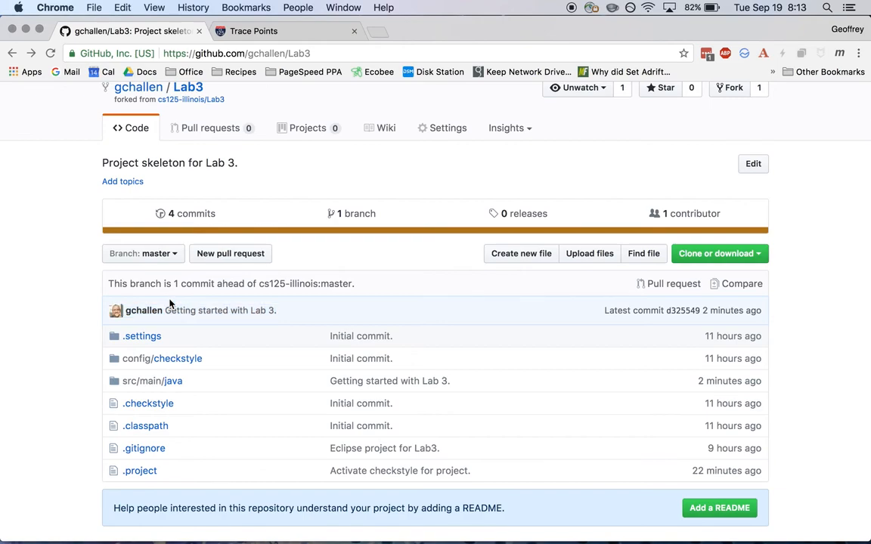
Step: Browse src/main/java to WebScraper.java on GitHub to see the pushed code, then return to Eclipse
{"action": "left_click", "coordinate": [172, 381]}
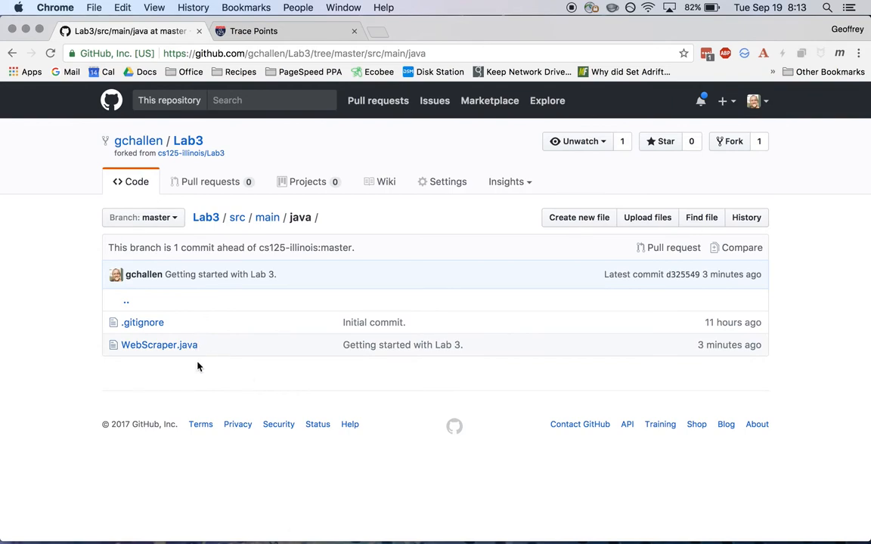
{"action": "left_click", "coordinate": [158, 344]}
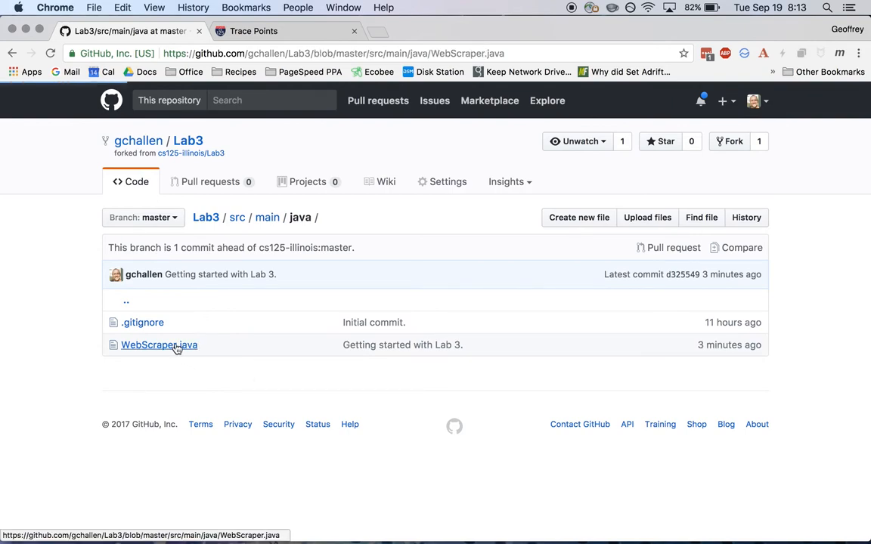
{"action": "left_click", "coordinate": [159, 345]}
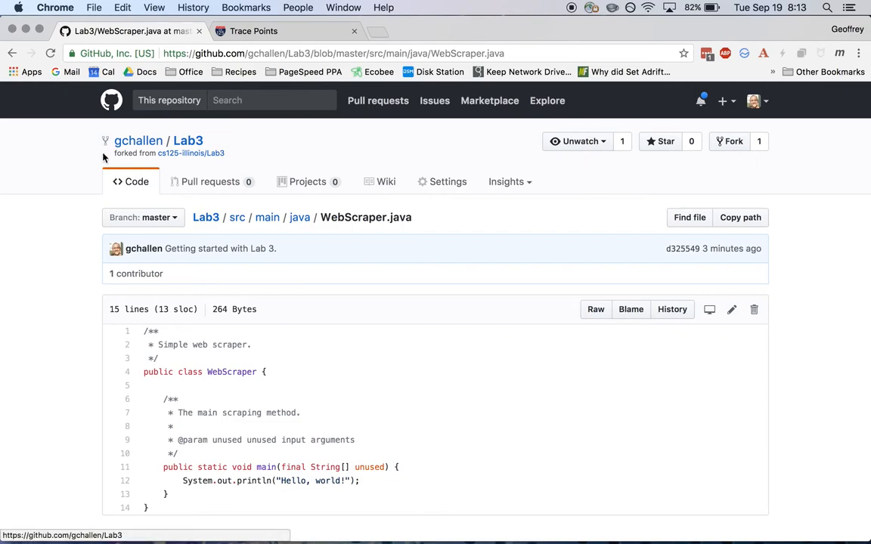
{"action": "left_click", "coordinate": [187, 139]}
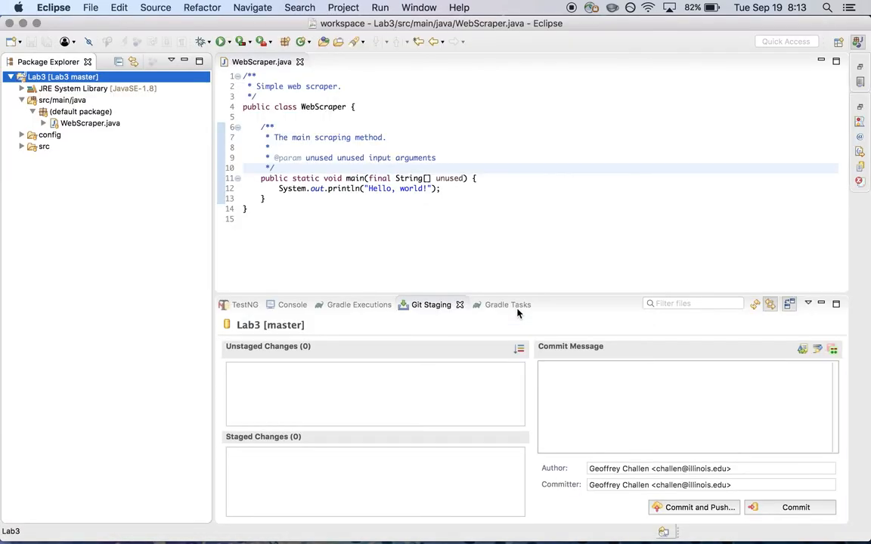
Step: Replace world with CS 125 in the println greeting, save, and bring up Lab3's project menu
{"action": "double_click", "coordinate": [411, 188]}
{"action": "type", "text": "CS 125"}
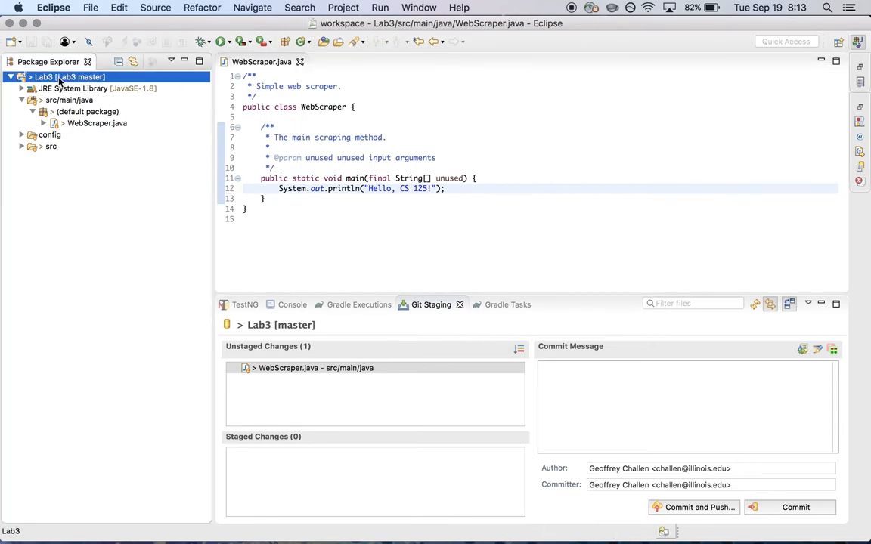
{"action": "right_click", "coordinate": [42, 75]}
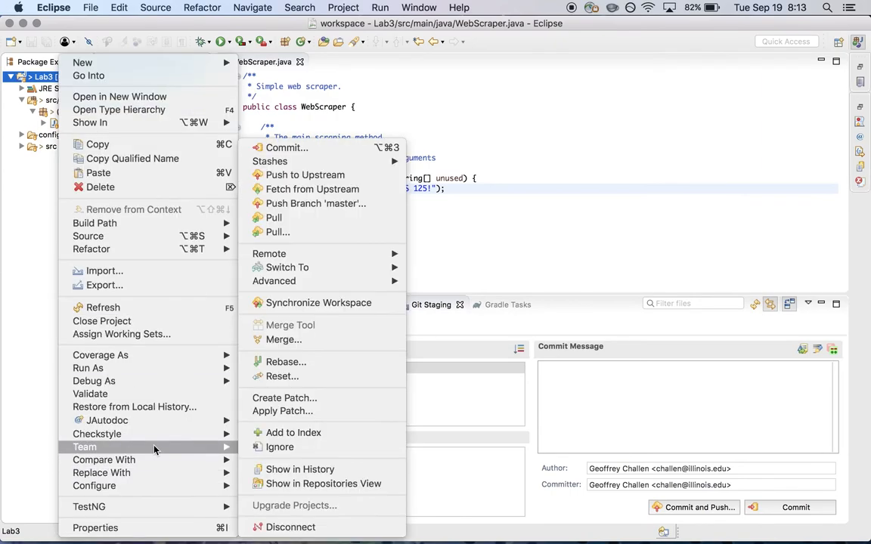
Step: Add WebScraper.java to the index and settle it in Staged Changes
{"action": "left_click", "coordinate": [293, 432]}
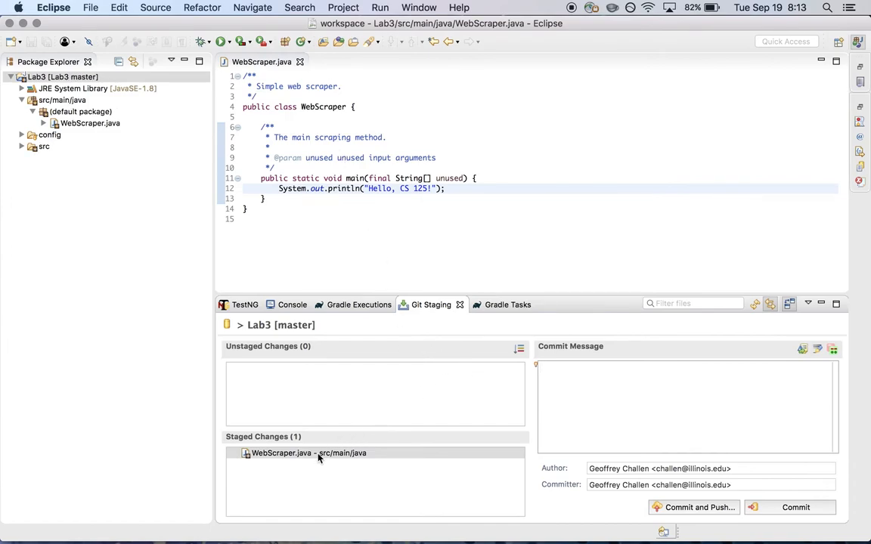
{"action": "left_click", "coordinate": [321, 454]}
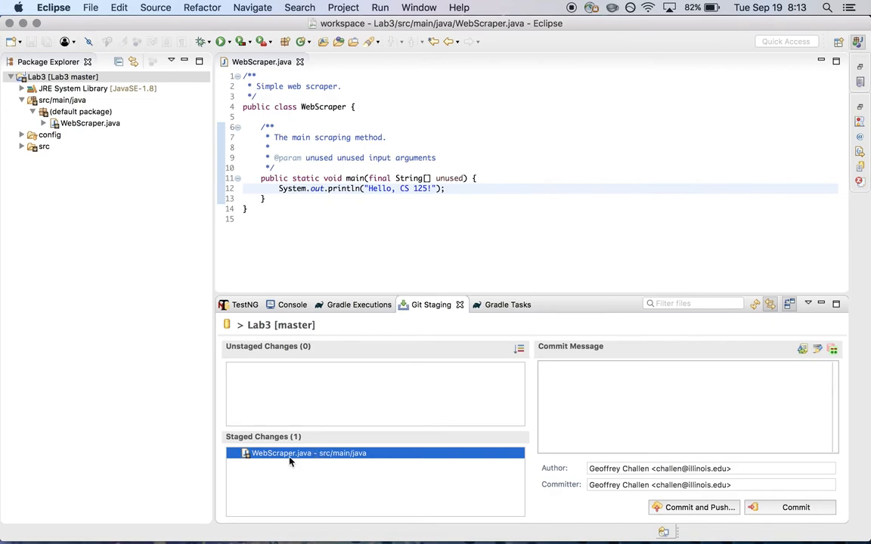
{"action": "left_click", "coordinate": [578, 384]}
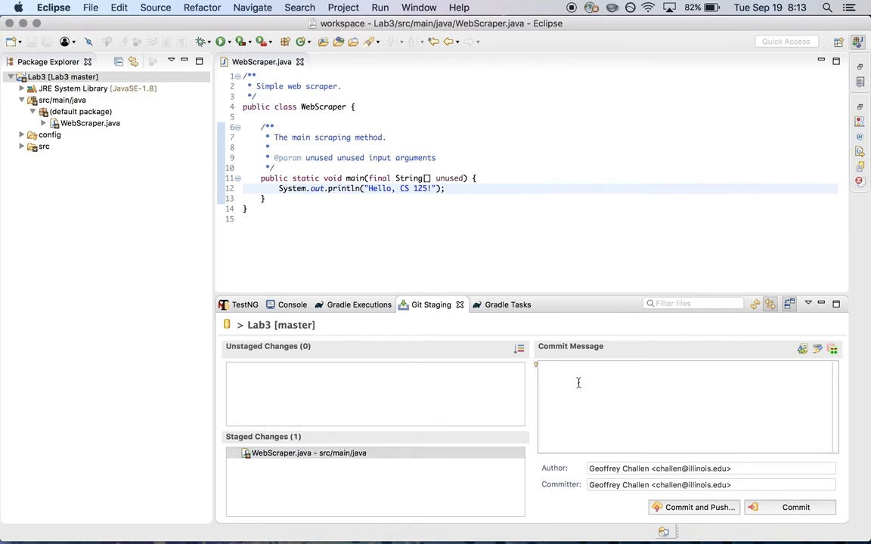
{"action": "left_click", "coordinate": [306, 453]}
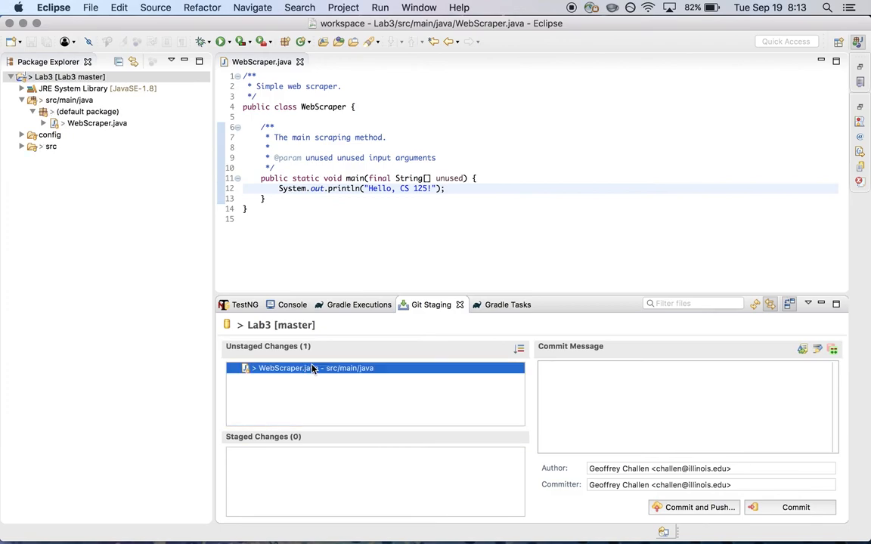
{"action": "double_click", "coordinate": [306, 369]}
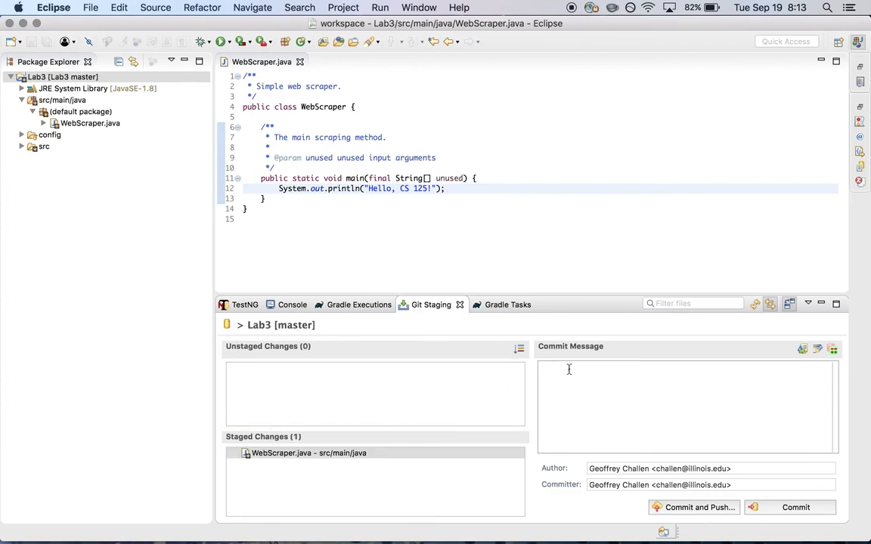
Step: Commit and push with the message "Change to welcome message", then check GitHub
{"action": "type", "text": "Change to"}
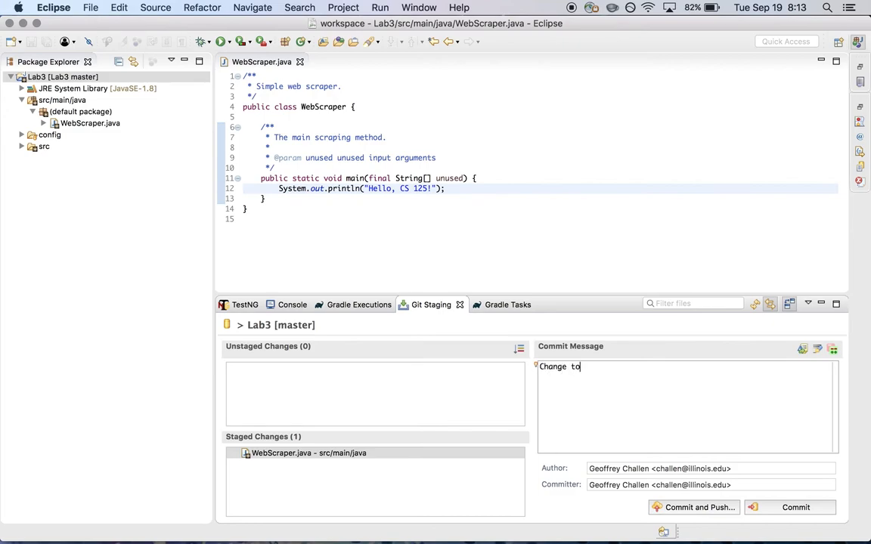
{"action": "type", "text": "welcome mes"}
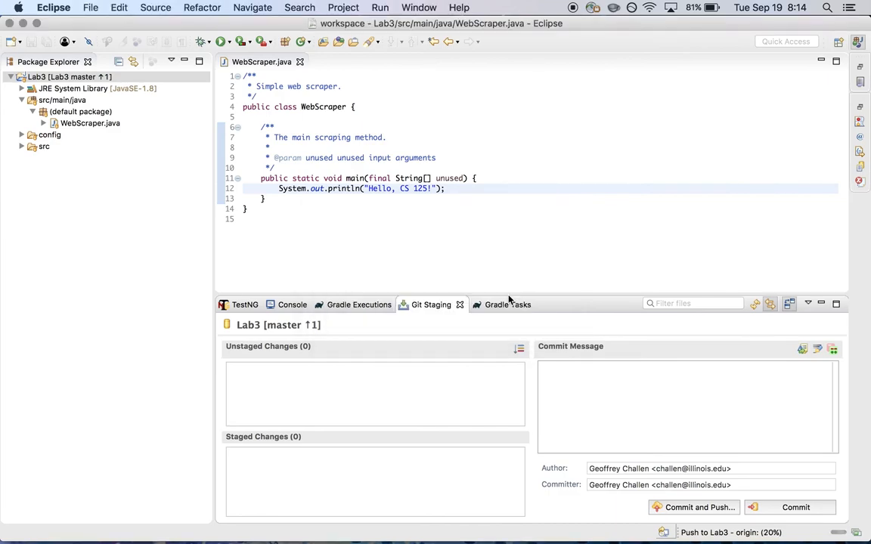
{"action": "left_click", "coordinate": [692, 508]}
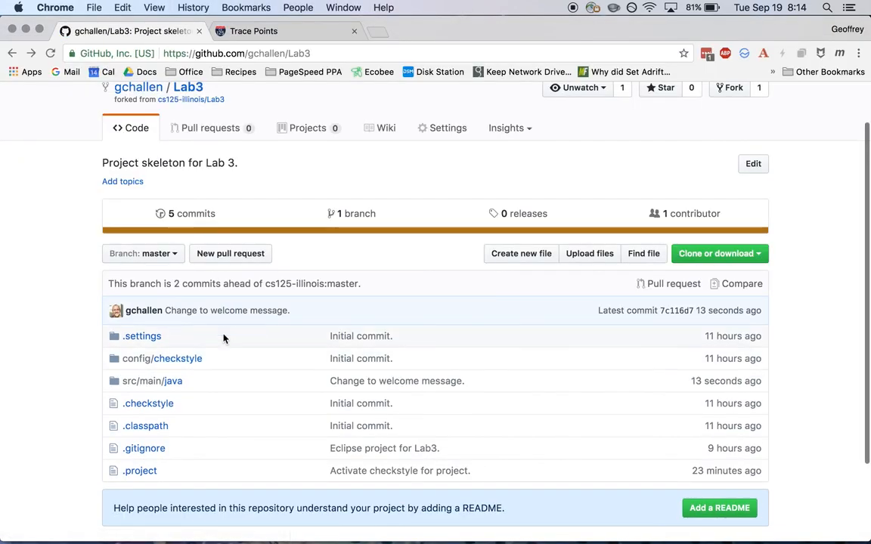
{"action": "mouse_move", "coordinate": [191, 357]}
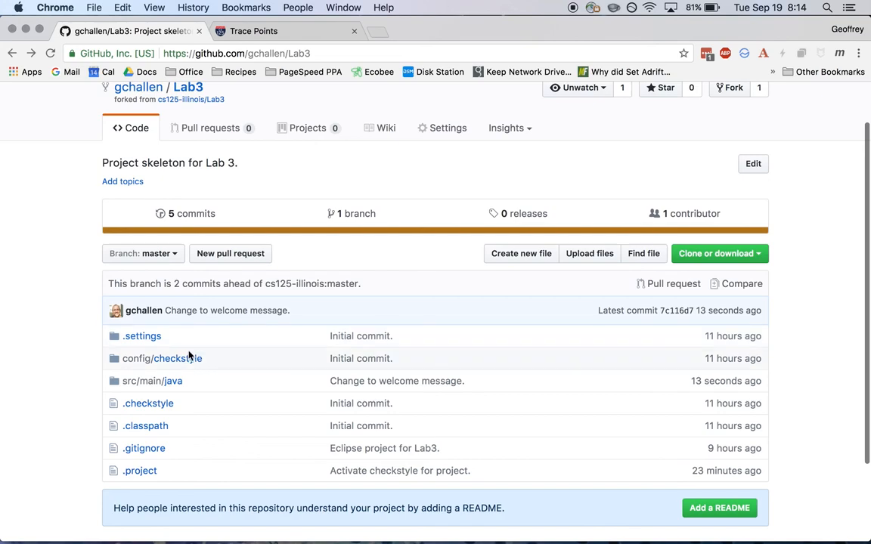
Step: Browse into src/main/java and view WebScraper.java showing the pushed 'Hello, CS 125!' greeting
{"action": "left_click", "coordinate": [151, 381]}
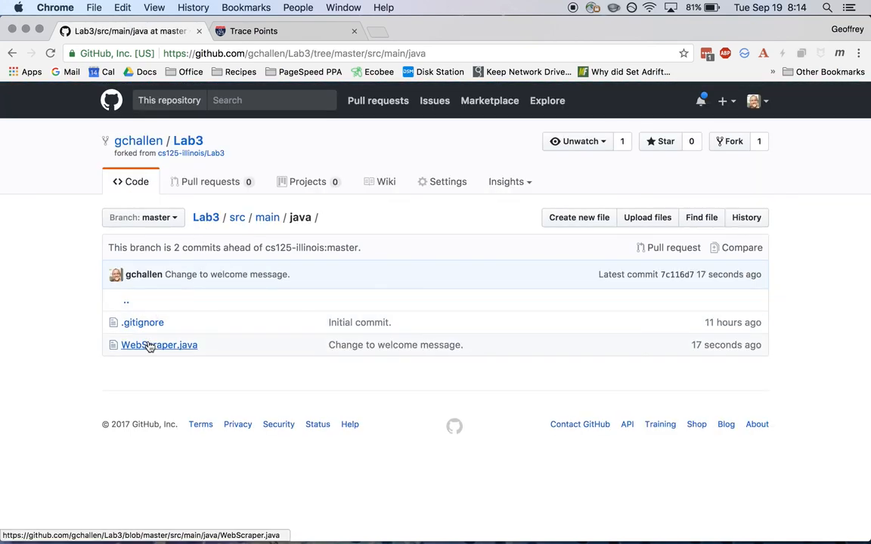
{"action": "left_click", "coordinate": [159, 345]}
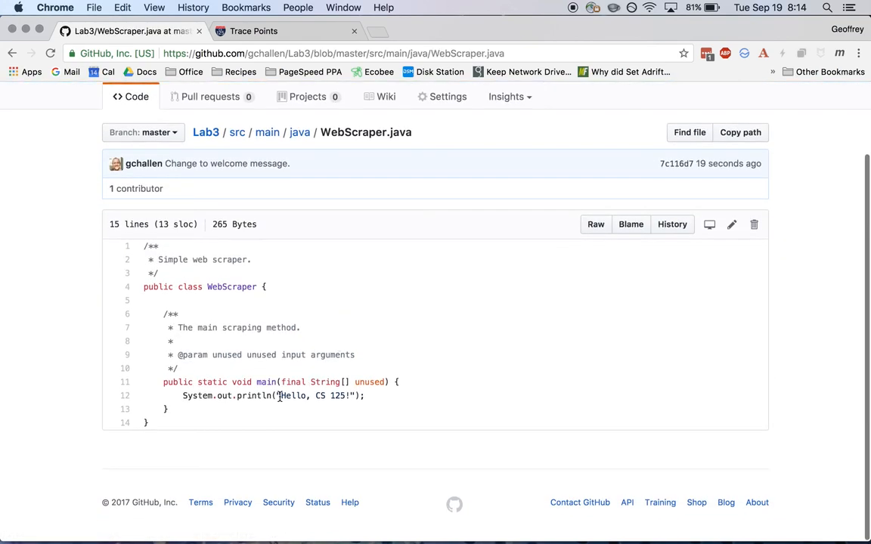